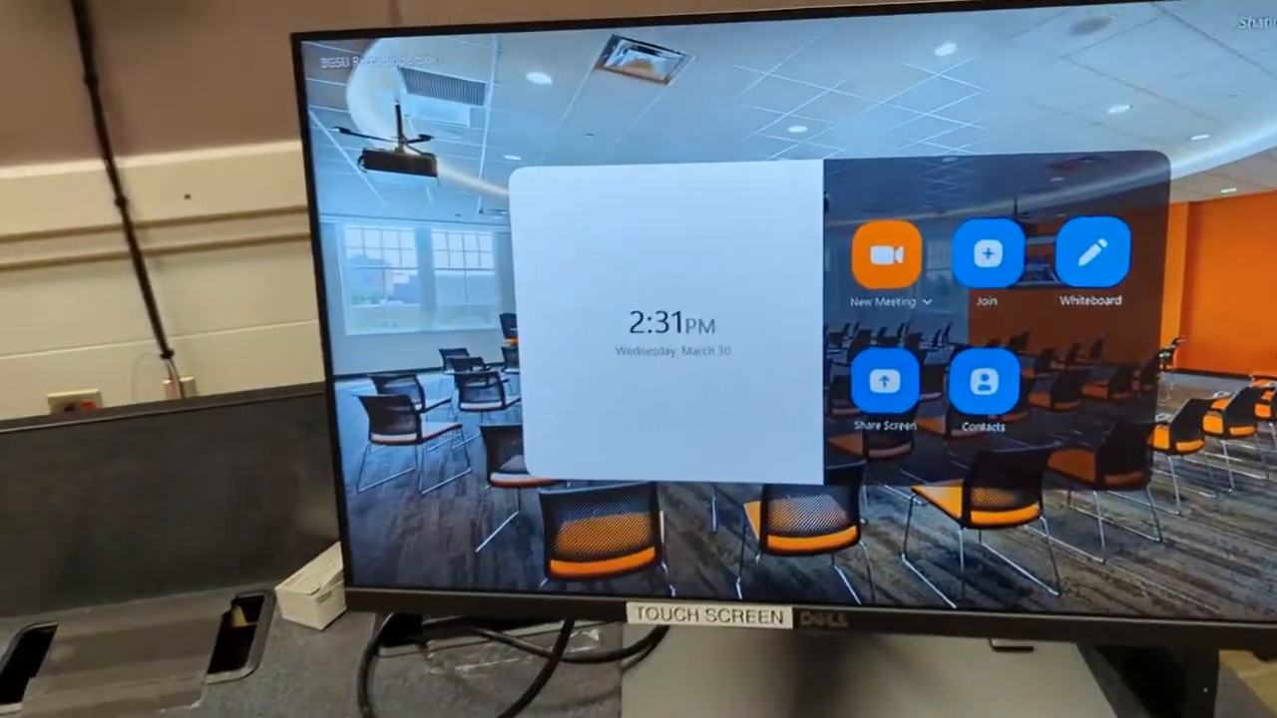
Sign the laptop into Zoom through company SSO and continue to the Share Screen prompt
{"action": "left_click", "coordinate": [882, 391]}
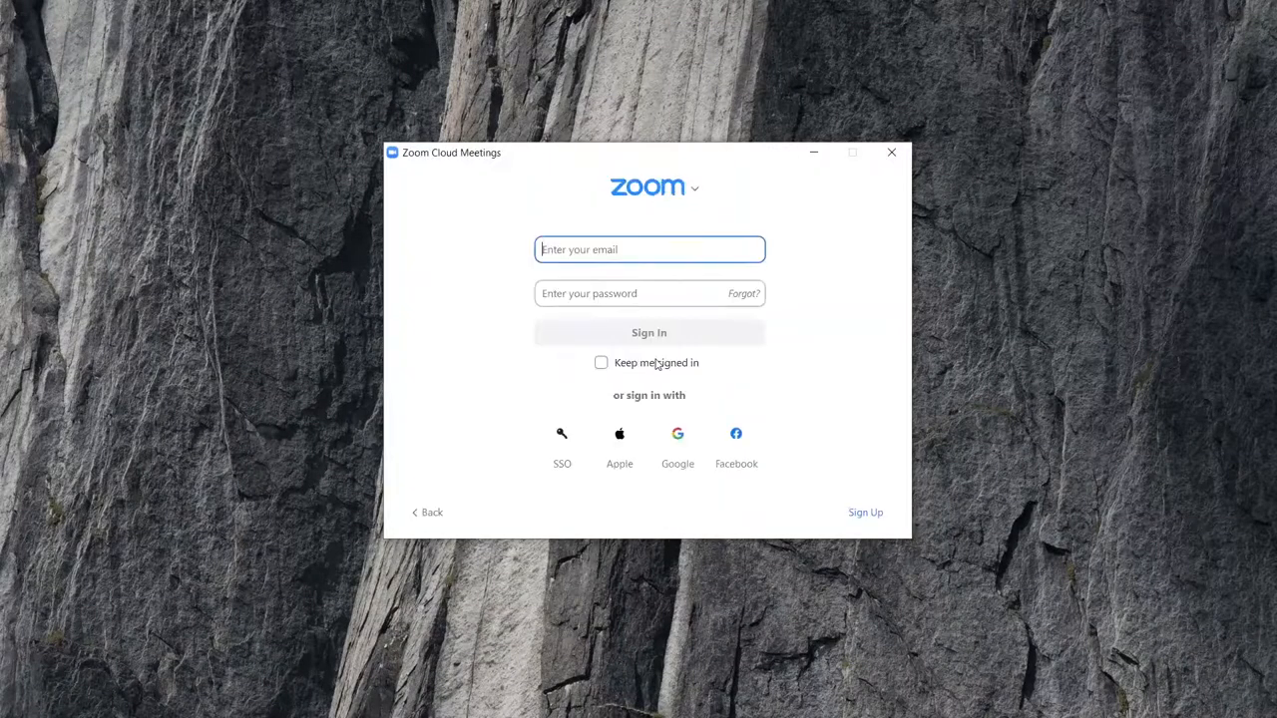
{"action": "left_click", "coordinate": [563, 443]}
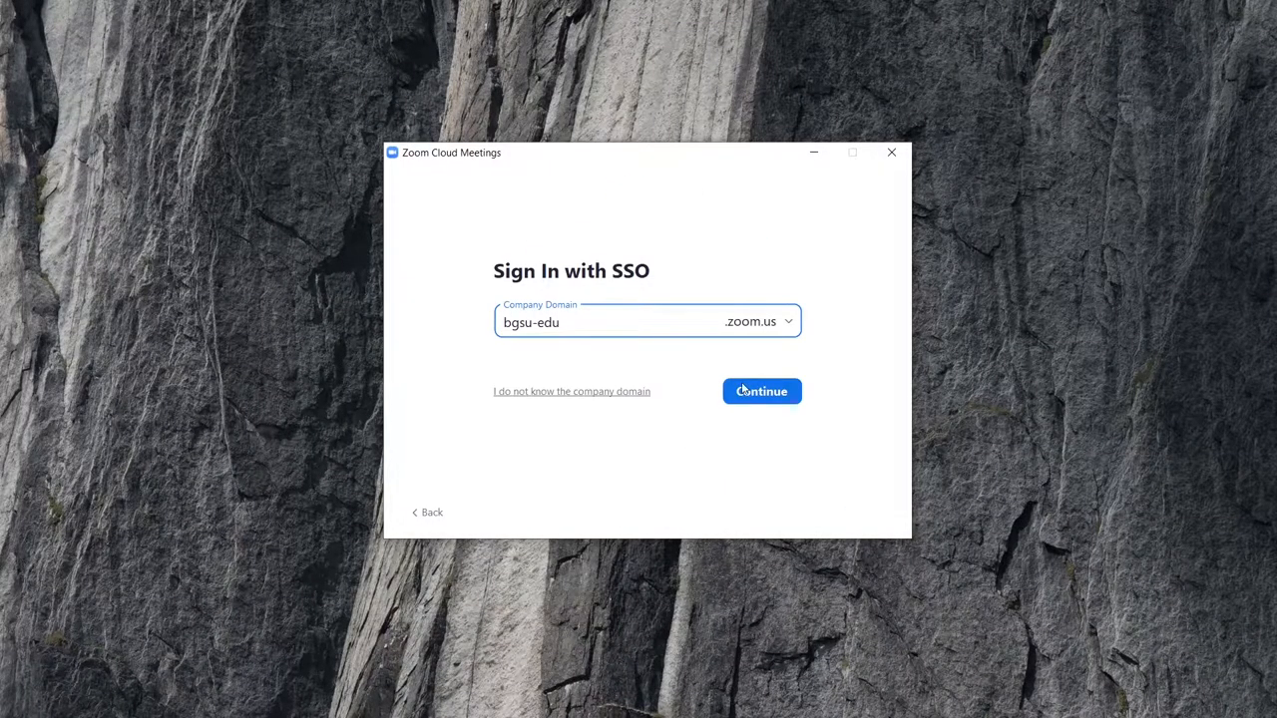
{"action": "left_click", "coordinate": [539, 455]}
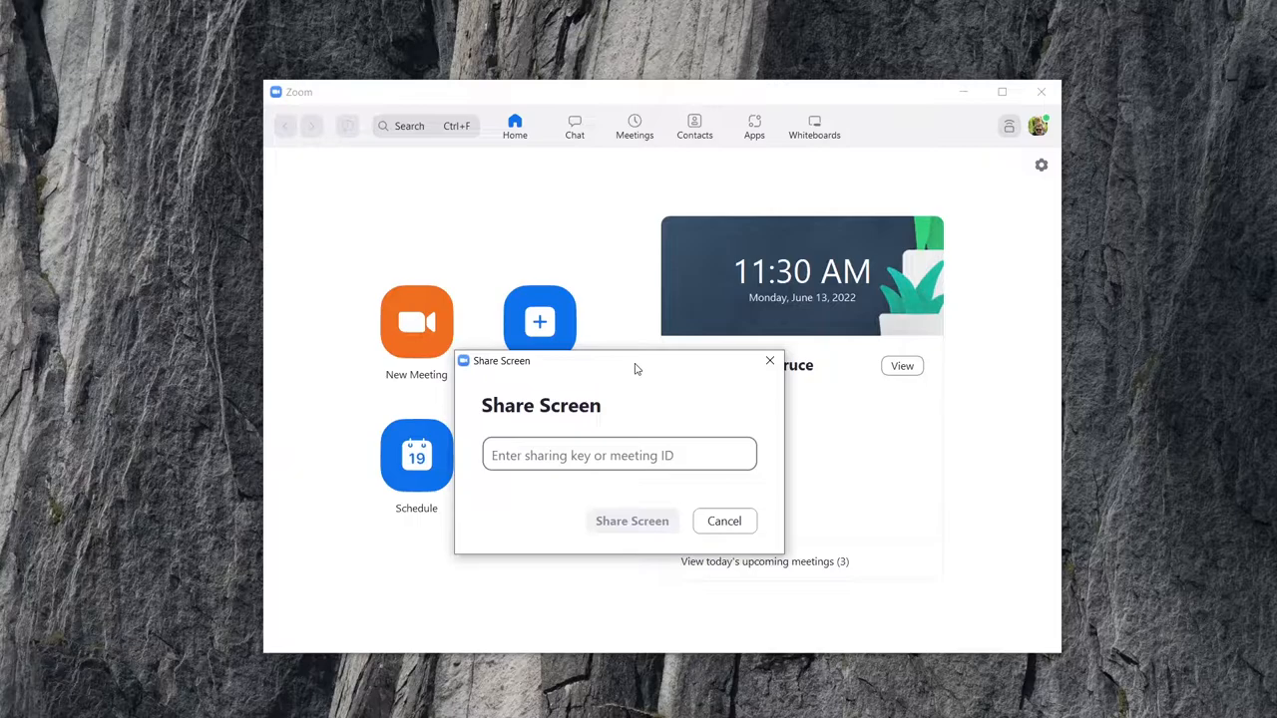
Enter the room's sharing key to share the laptop screen into the Zoom Room meeting
{"action": "left_click", "coordinate": [618, 455]}
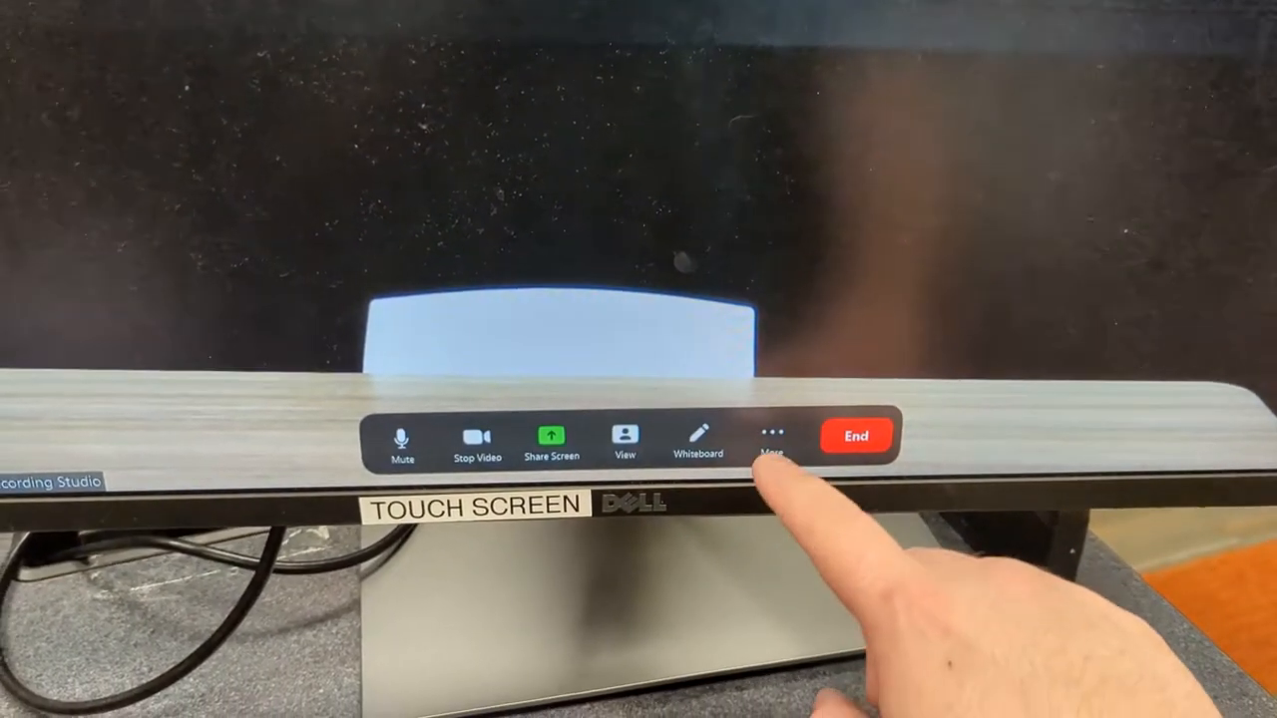
Start Record to Cloud from the meeting's More options, bringing up the recipient prompt
{"action": "left_click", "coordinate": [771, 435]}
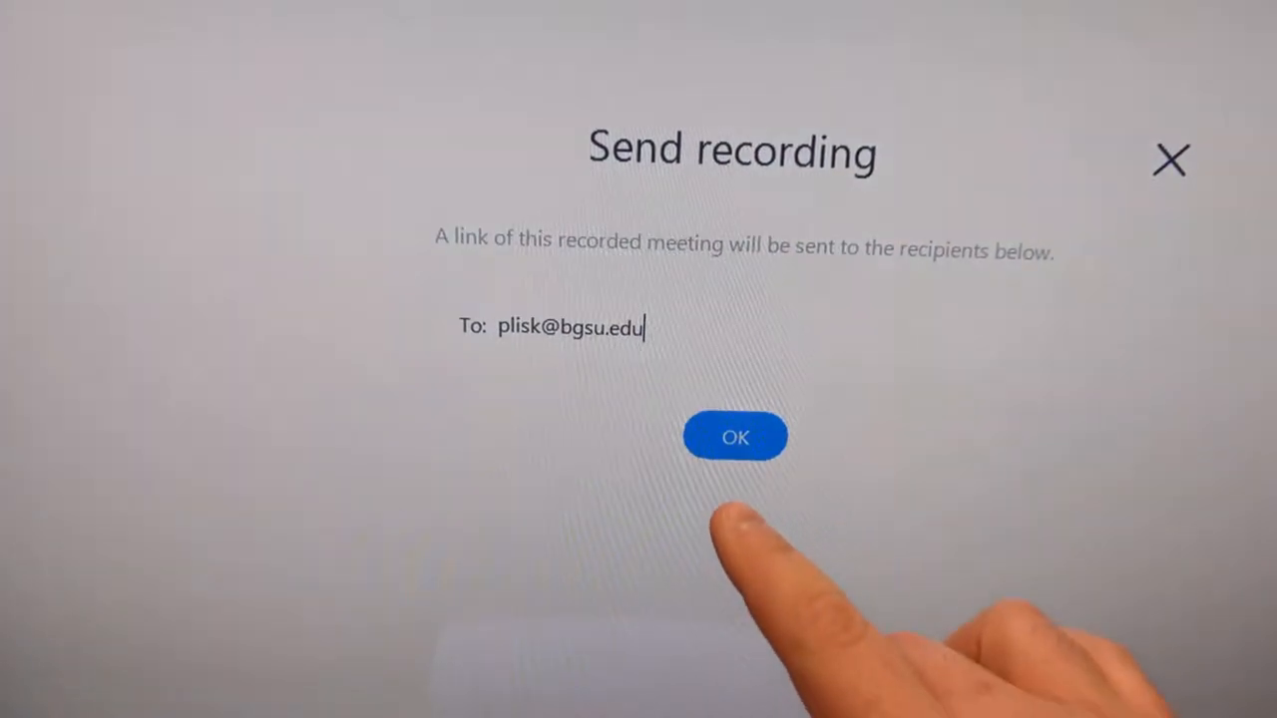
Confirm the recording recipient email so the meeting shows the REC indicator
{"action": "left_click", "coordinate": [734, 437]}
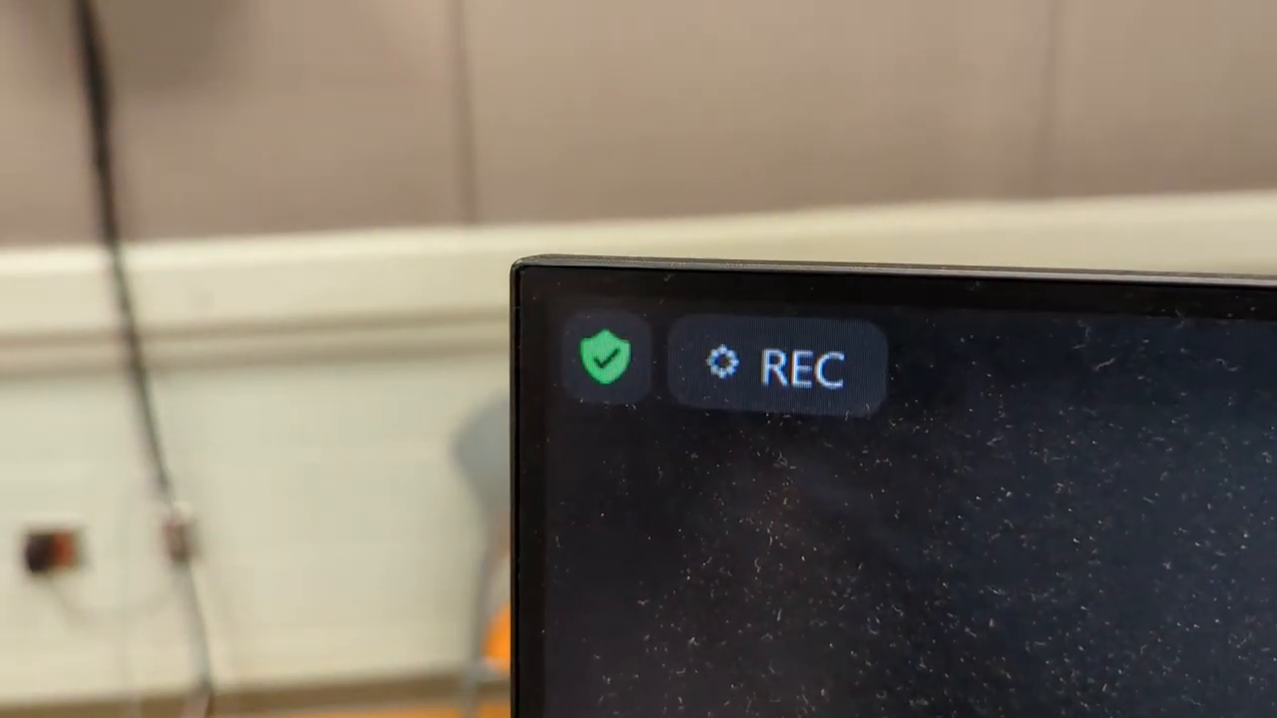